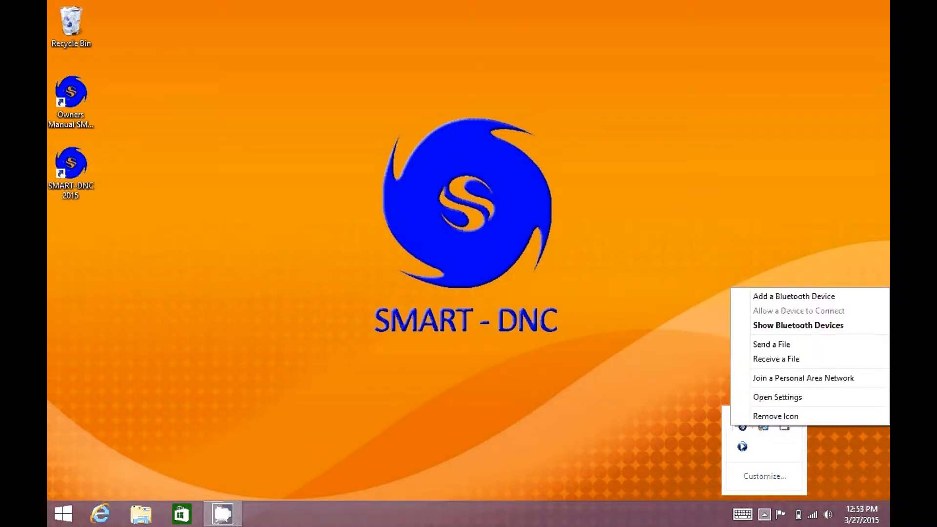
Show the Bluetooth devices from the tray icon, listing SMART-DNC as ready to pair
click(776, 397)
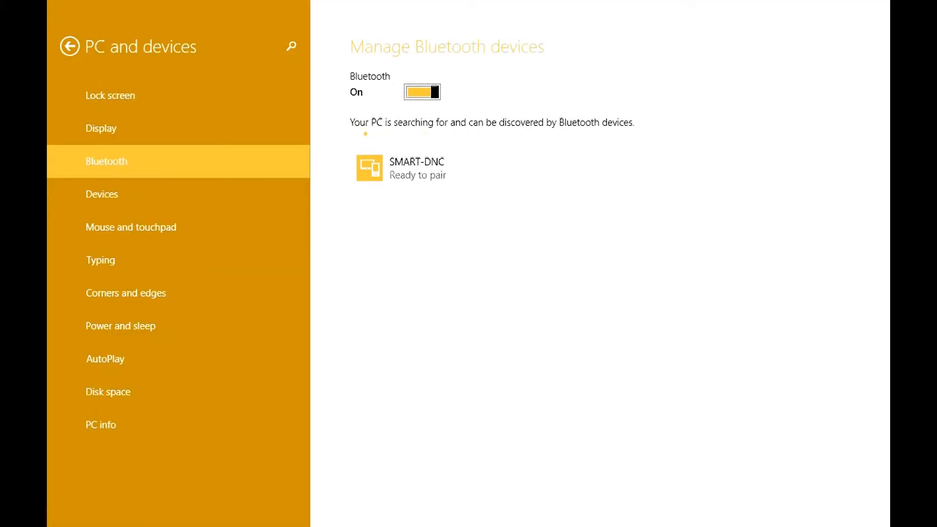
Pair with the SMART-DNC device, confirm the passcode prompt and leave PC Settings
click(401, 168)
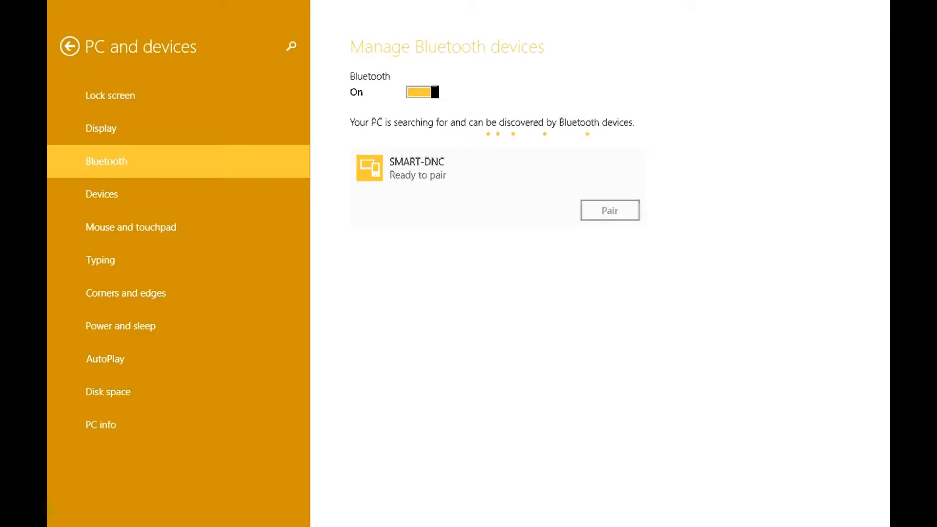
click(608, 210)
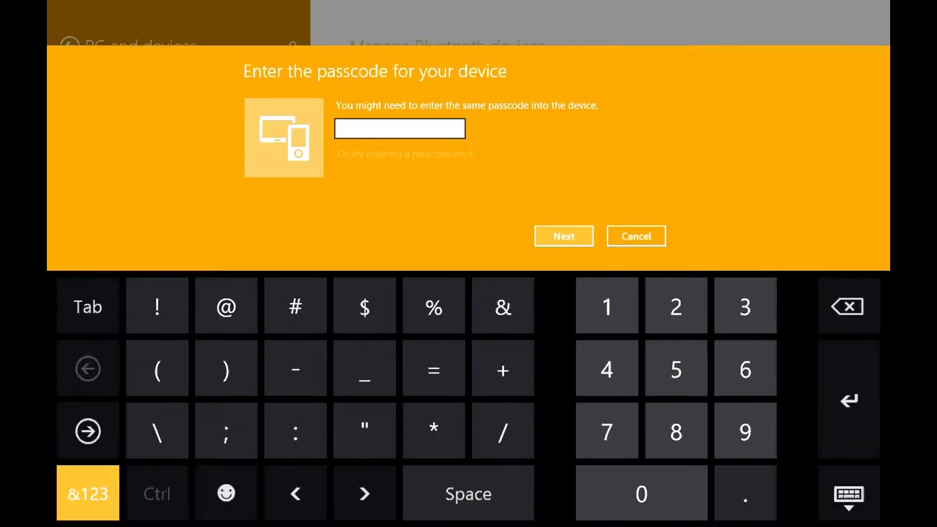
click(635, 235)
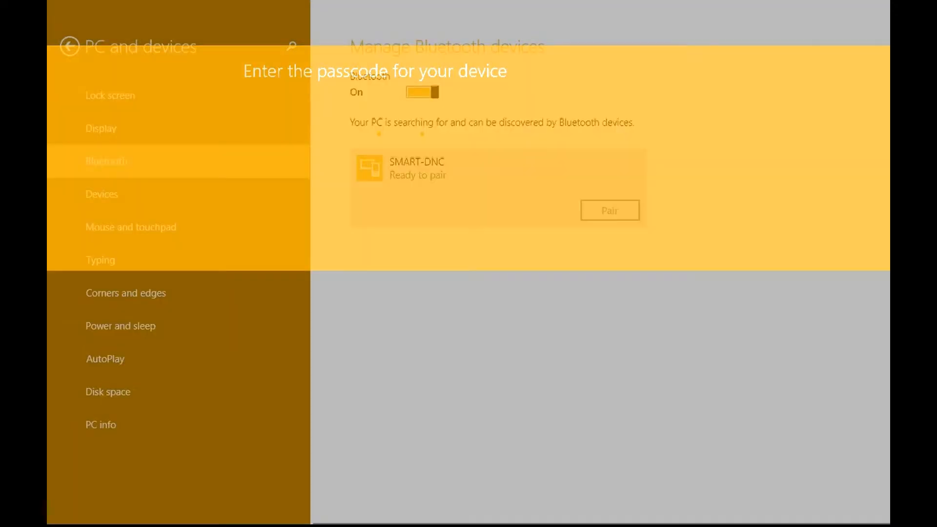
click(609, 211)
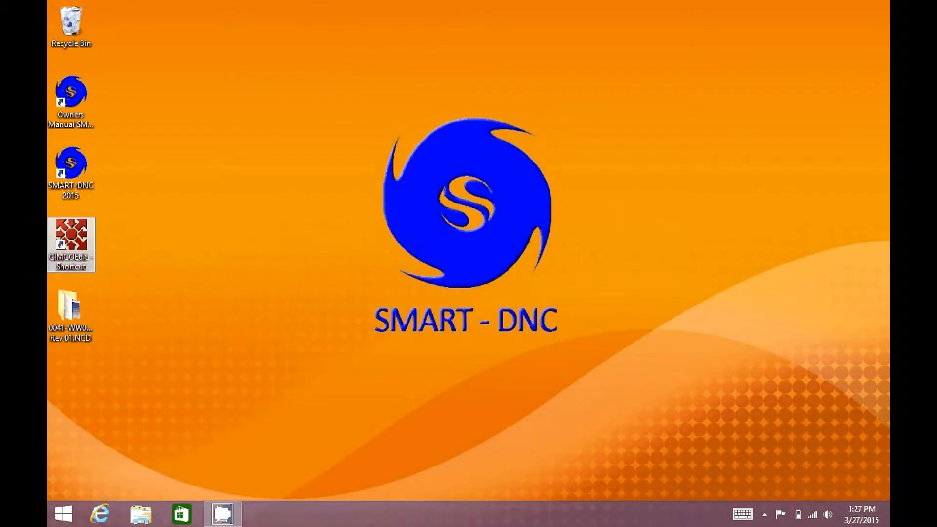
Launch CIMCO Edit from the desktop shortcut and bring up its Open file dialog
double_click(70, 233)
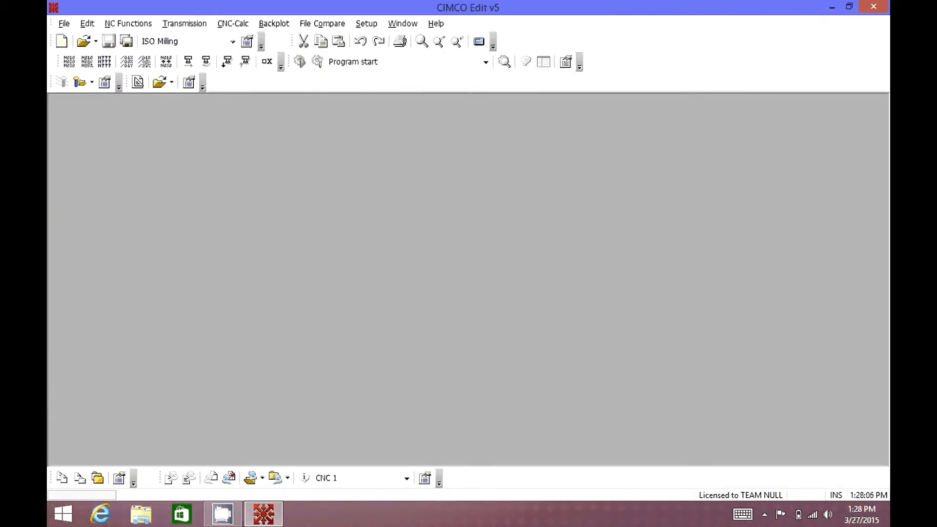
click(64, 24)
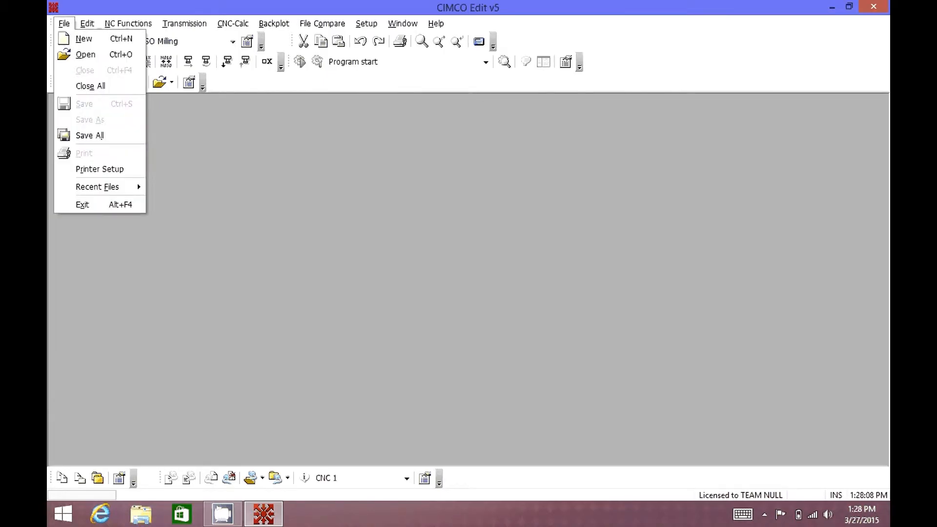
click(86, 54)
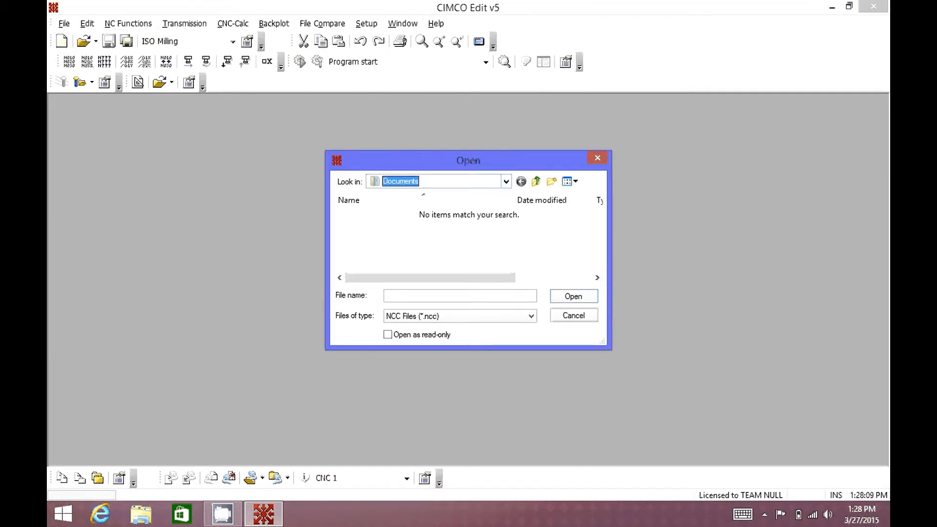
Open 0041-WW054MOD REV 01 OP1.NCC from the Rev 01.NCD desktop folder and send it to CNC 1
click(504, 182)
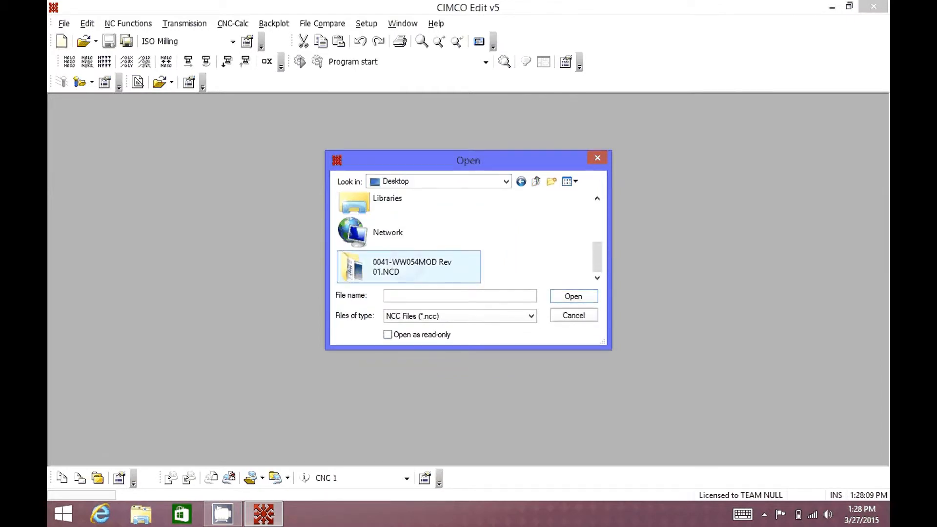
double_click(411, 266)
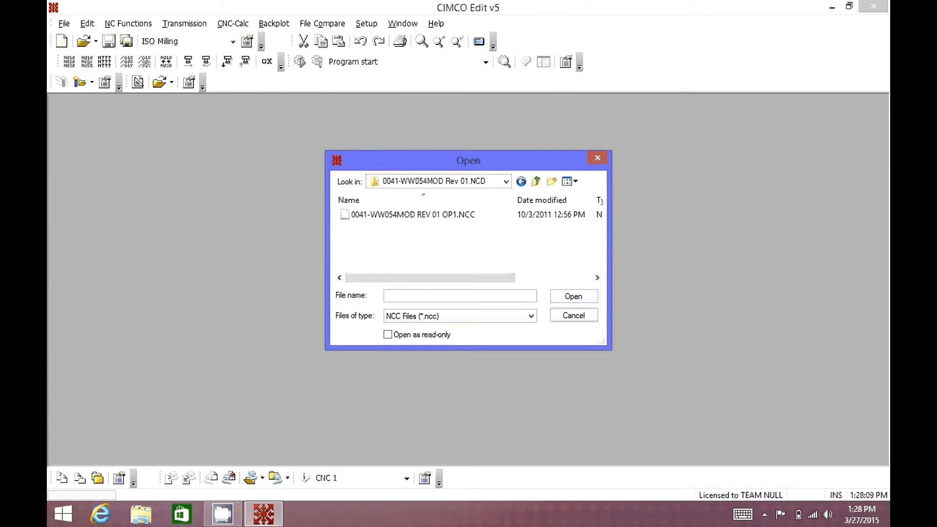
double_click(412, 214)
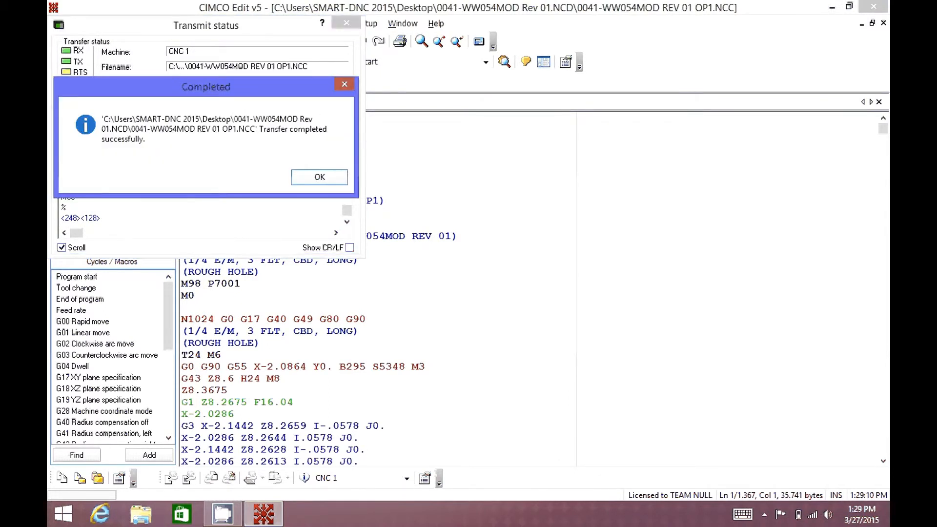
Acknowledge the Completed transfer message with OK
click(319, 177)
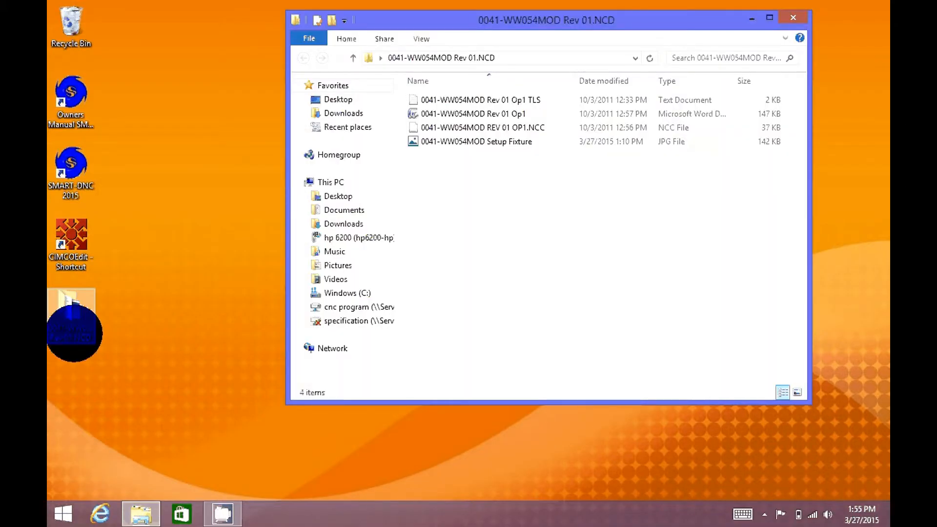
View the Op1 TLS text file, then open the 0041-WW054MOD Rev 01 Op1 Word setup sheet
double_click(480, 99)
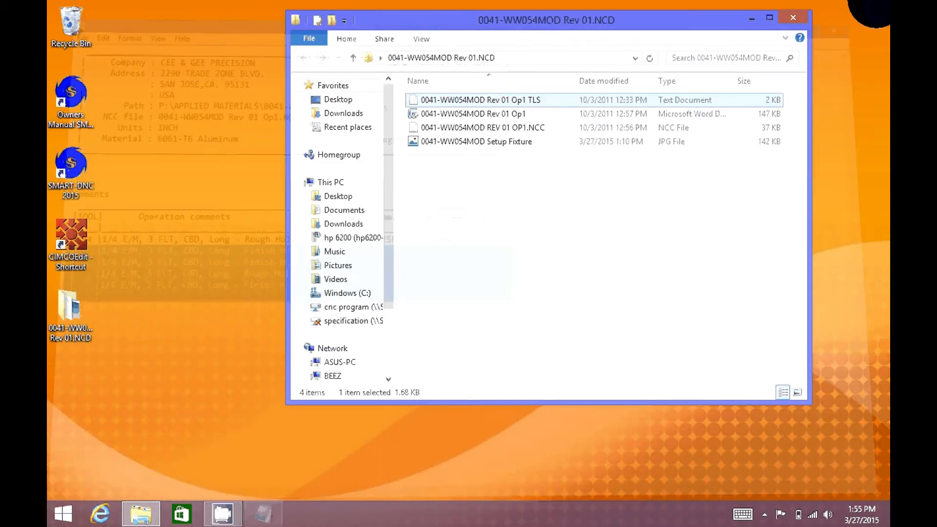
click(473, 113)
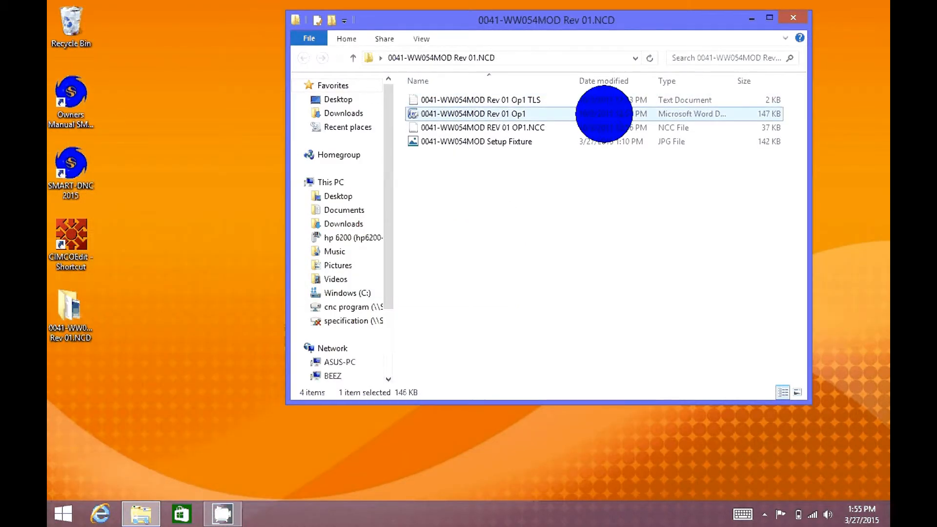
double_click(473, 113)
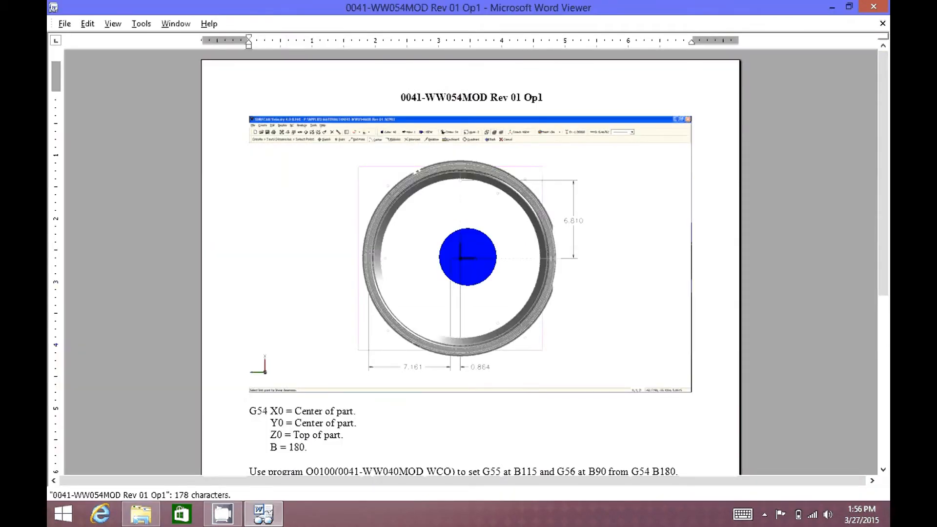